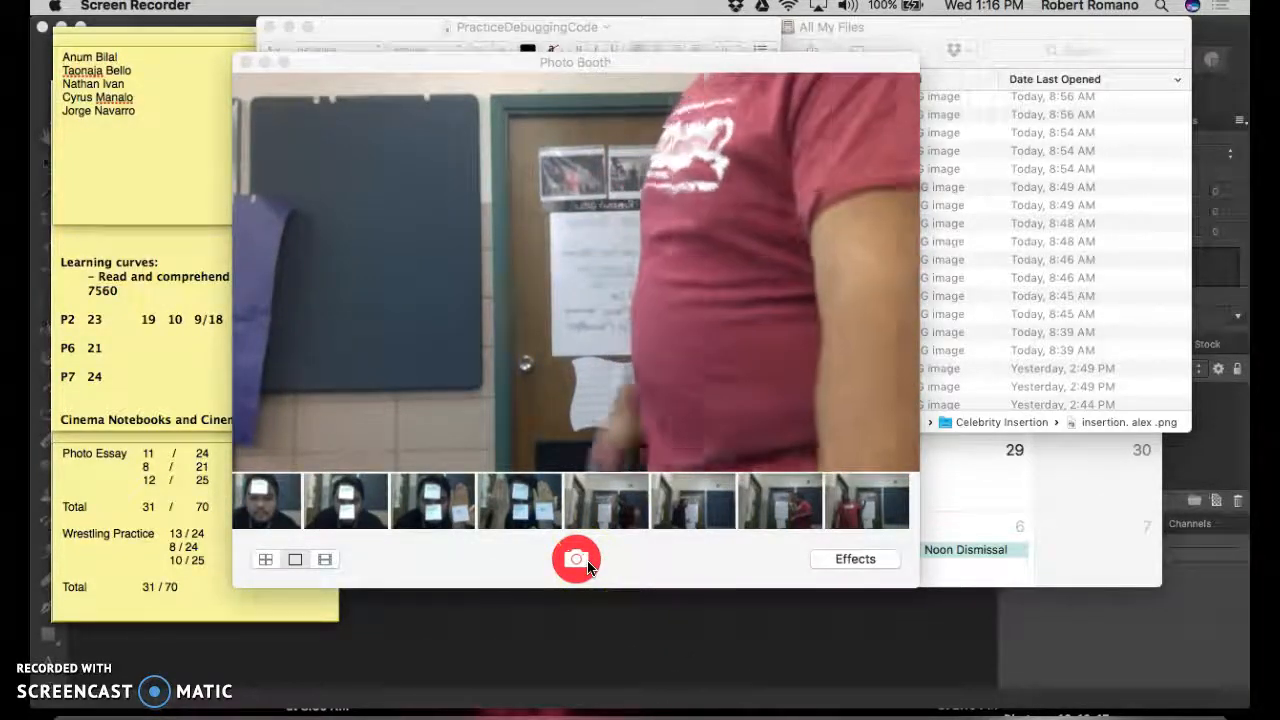
Step: Capture two single-photo Photo Booth snapshots of the person posing at different spots
click(295, 559)
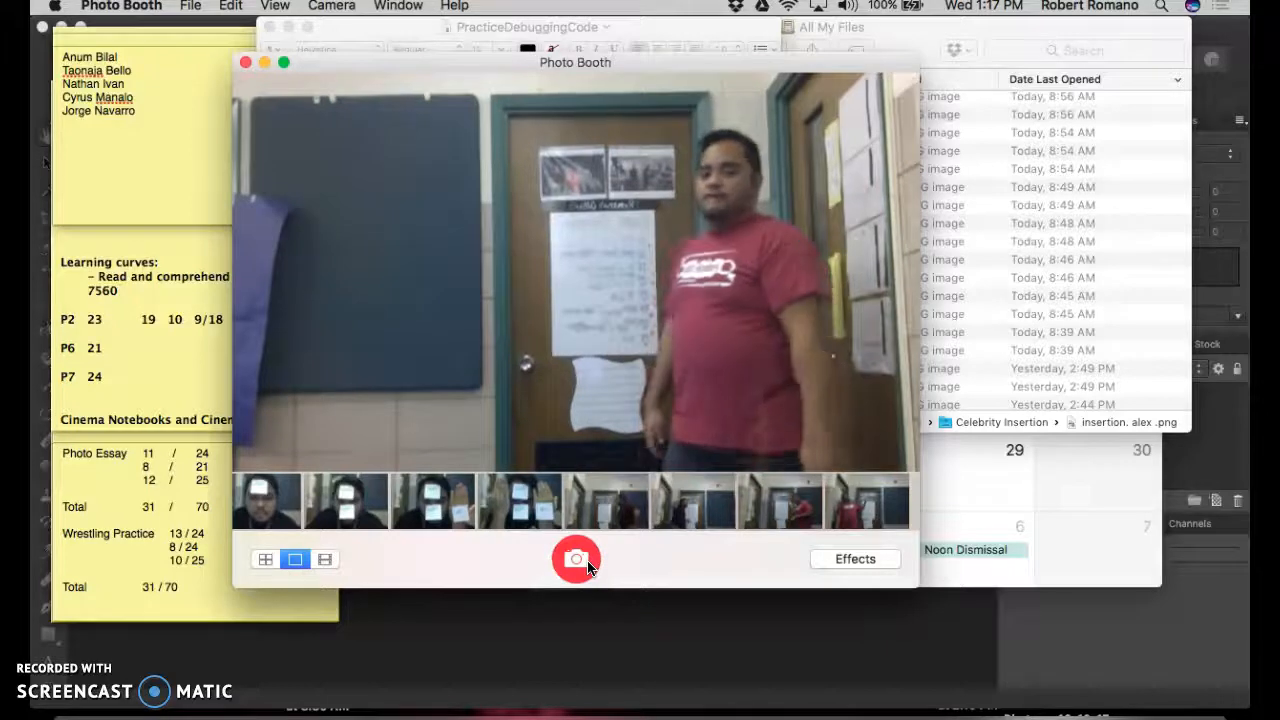
click(575, 558)
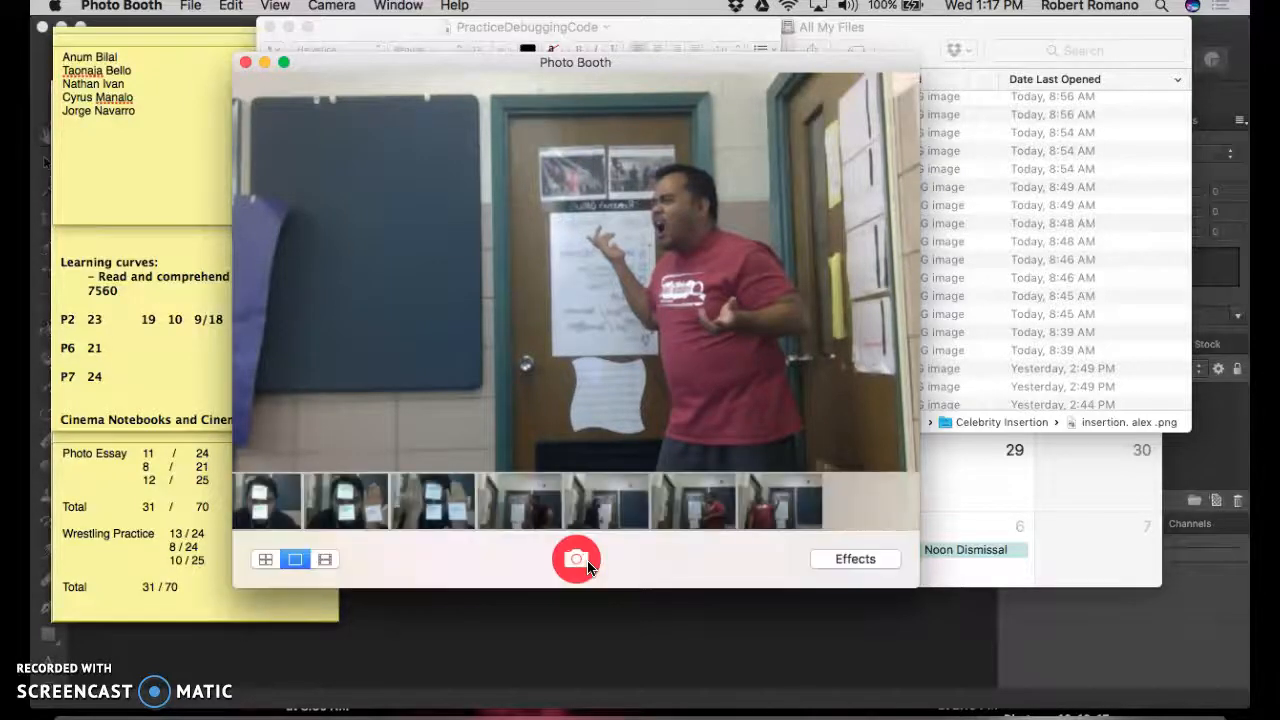
click(575, 558)
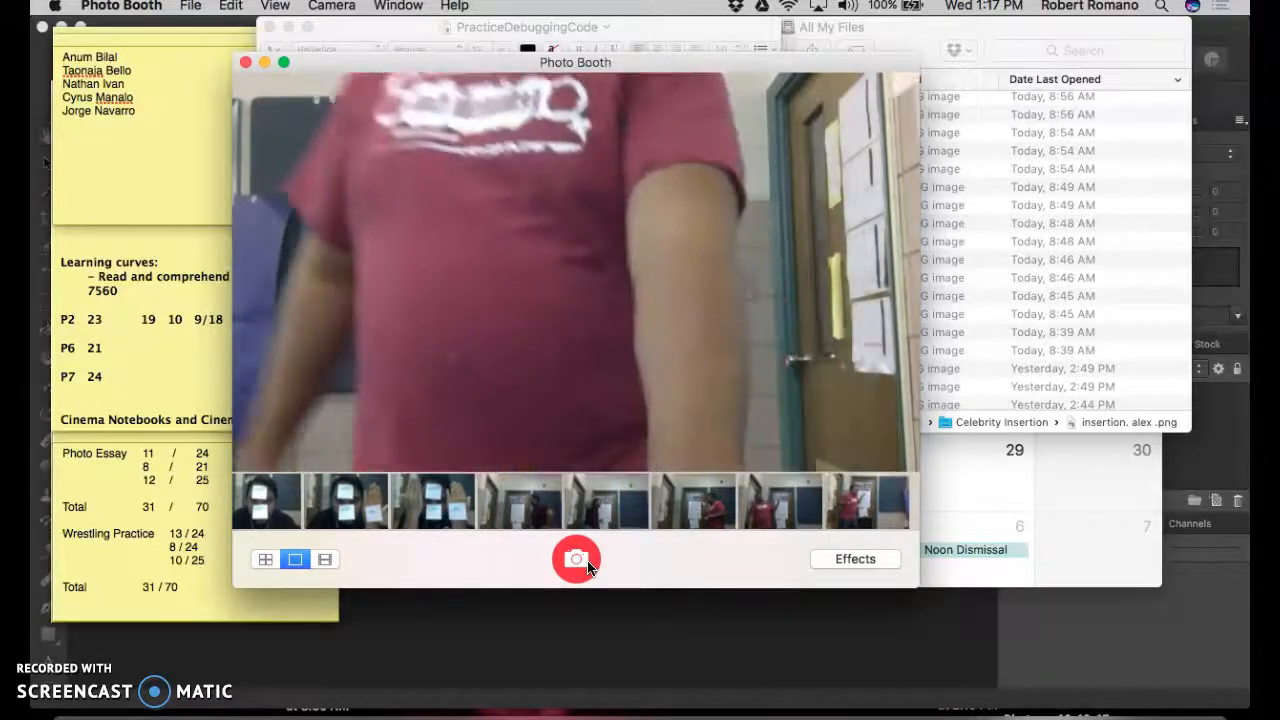
click(575, 558)
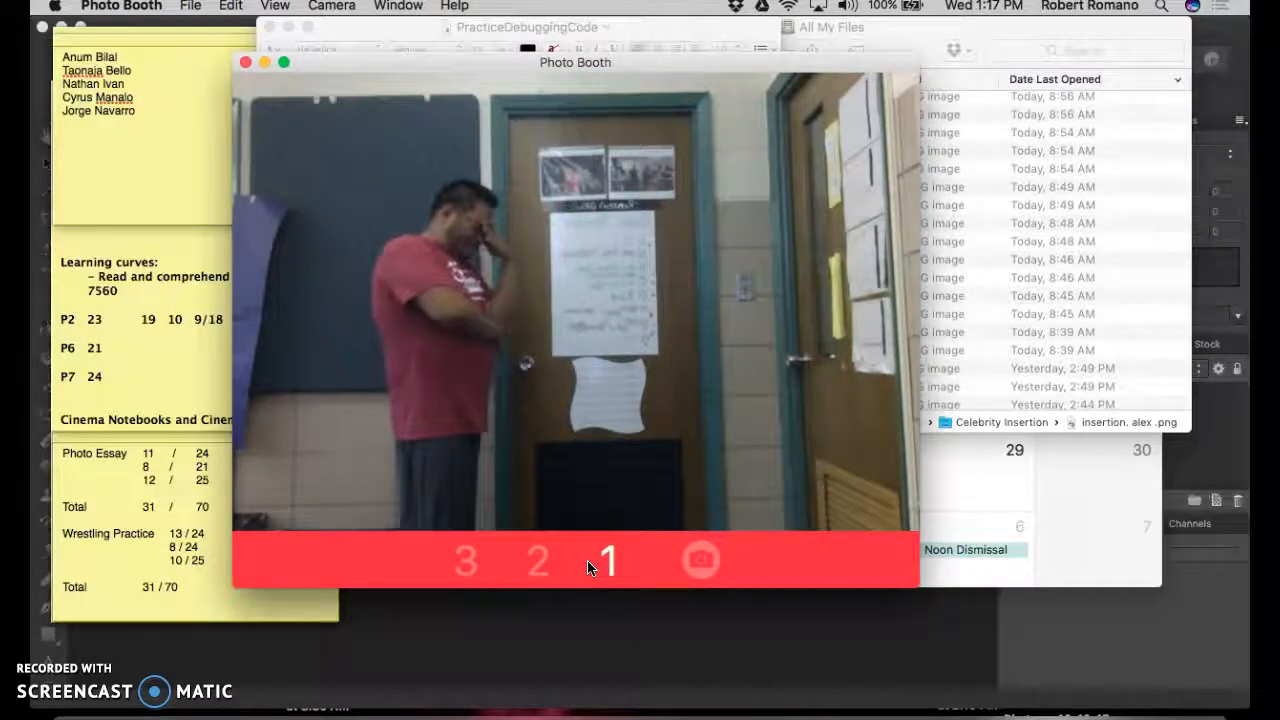
click(605, 560)
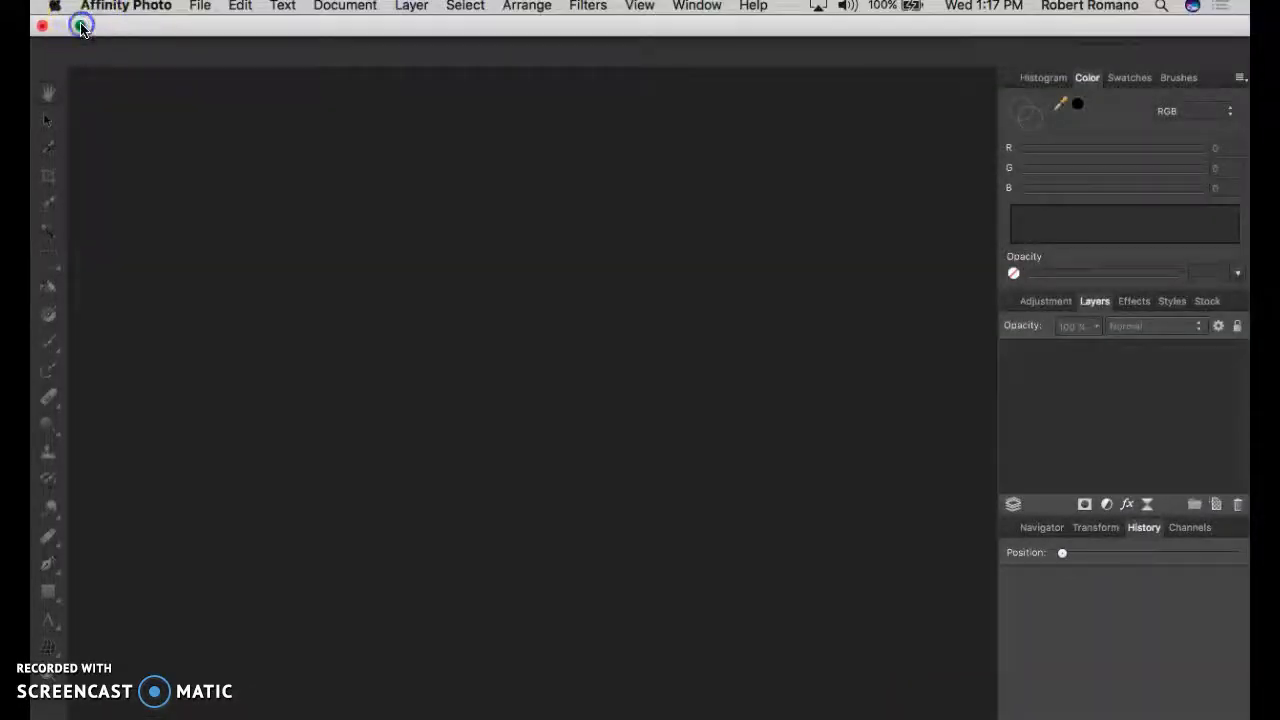
Step: Exit full screen and browse to the two 1:17 PM Desktop photos for opening
click(82, 26)
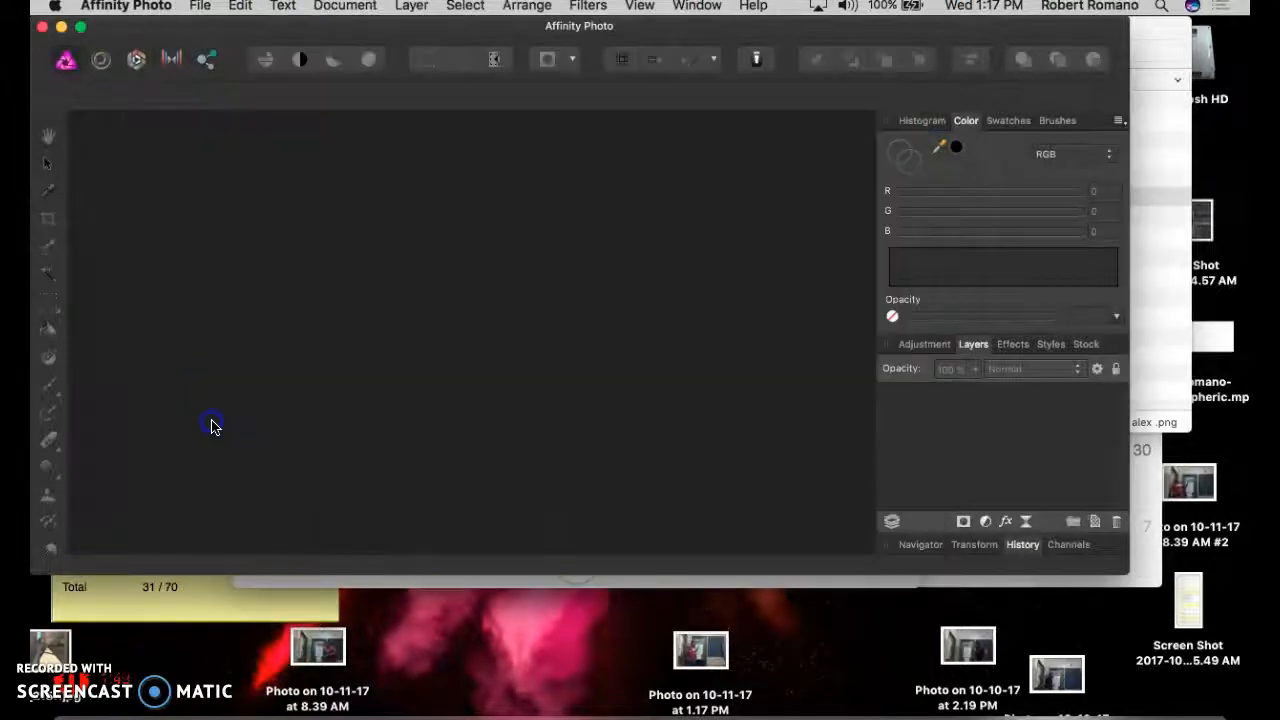
click(200, 6)
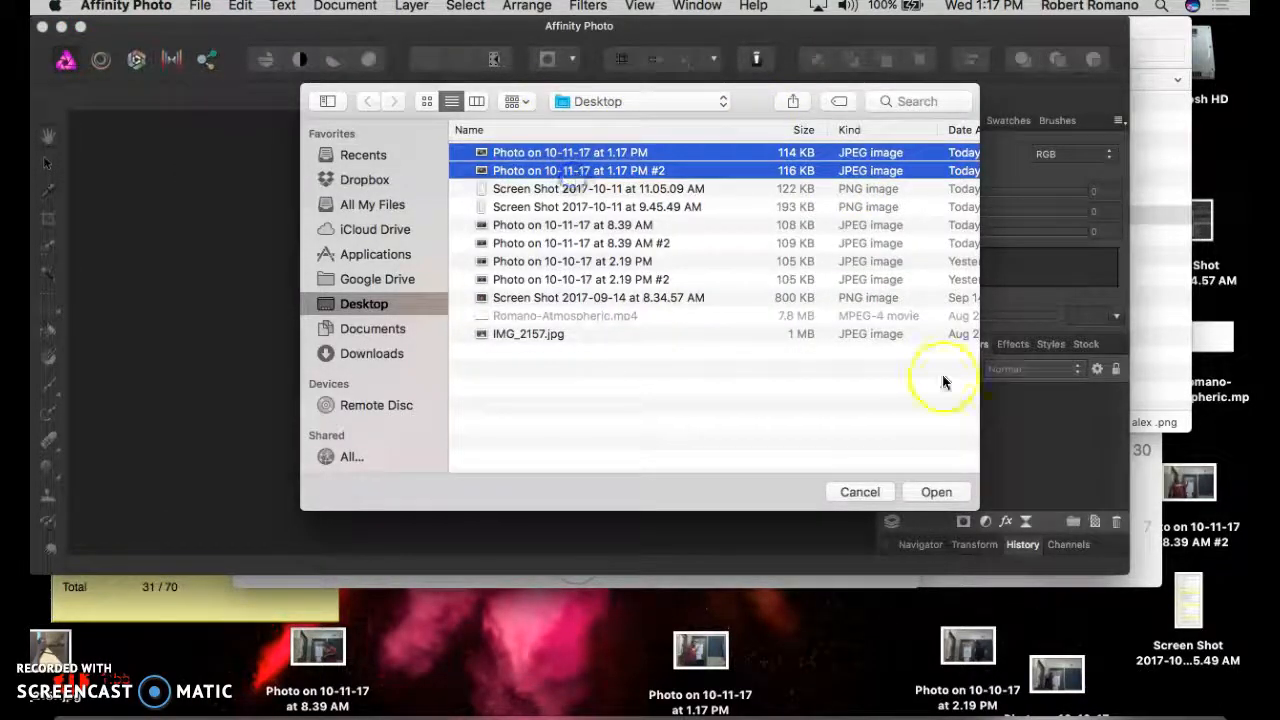
Step: Load both selected 1:17 PM photos as separate Affinity Photo documents
click(936, 491)
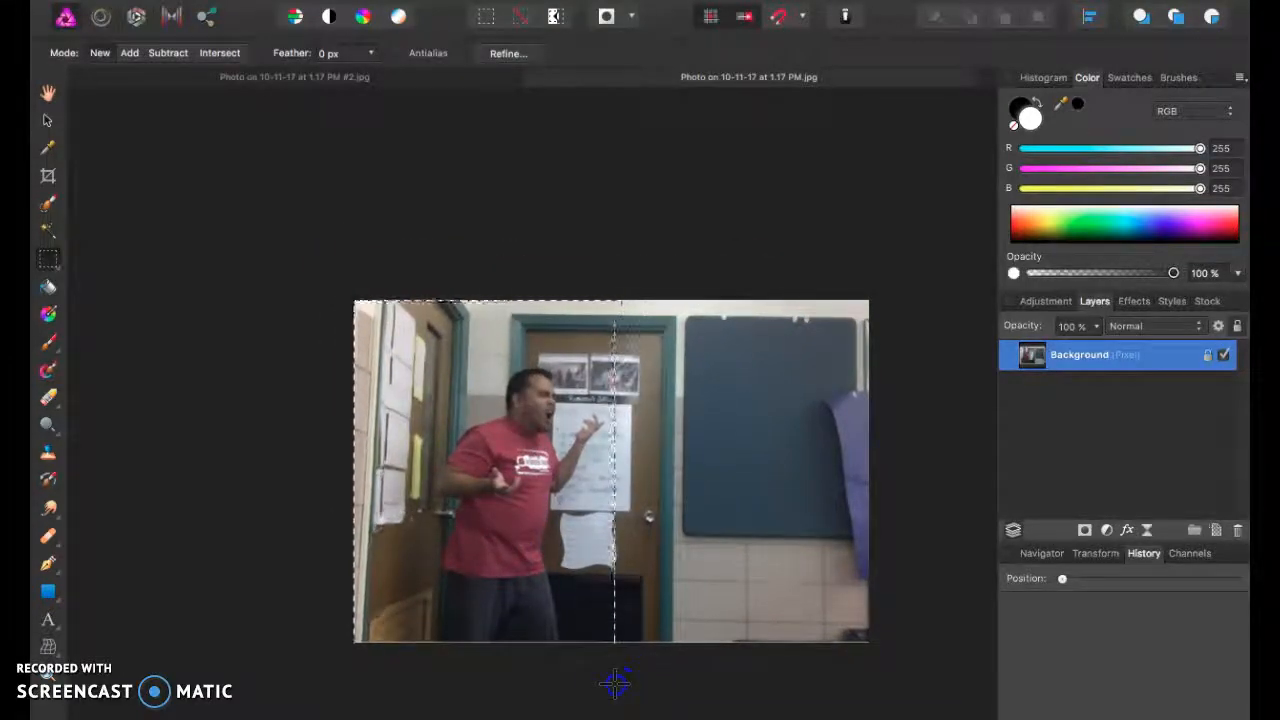
Step: Copy the left half around the shouting person and switch to the 1.17 PM #2 document
drag(353, 302, 614, 637)
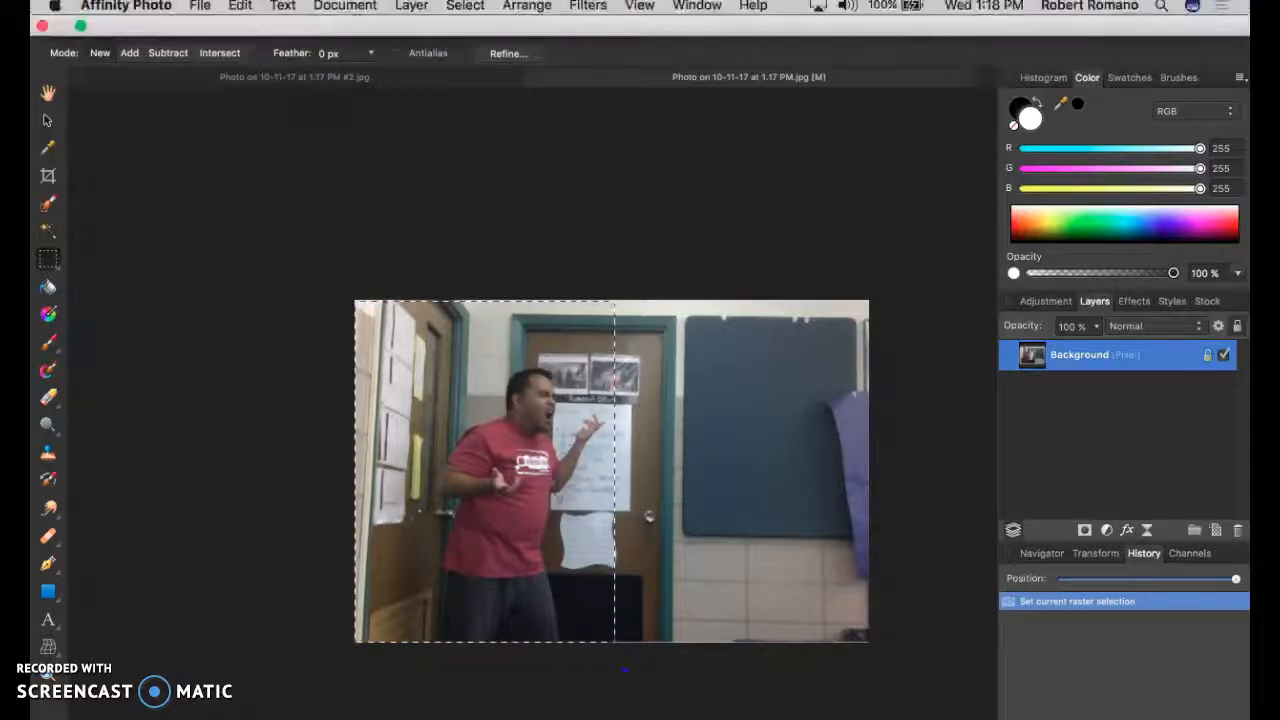
click(239, 7)
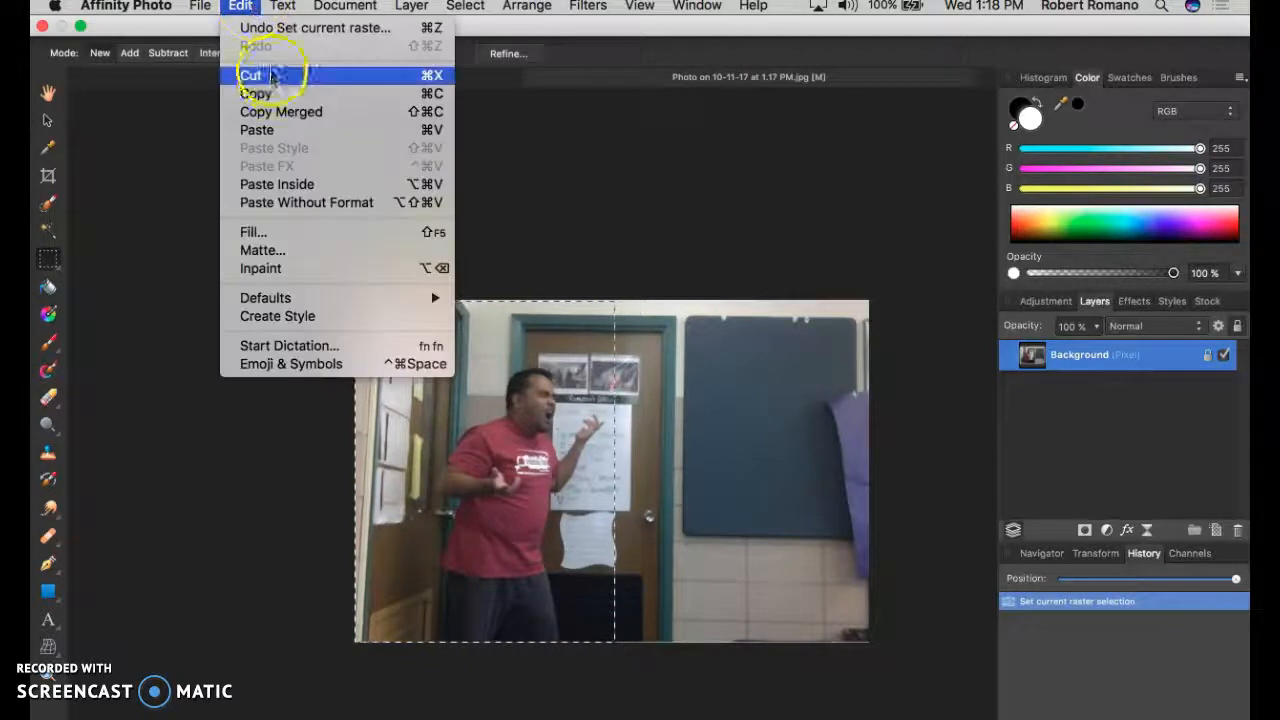
click(345, 7)
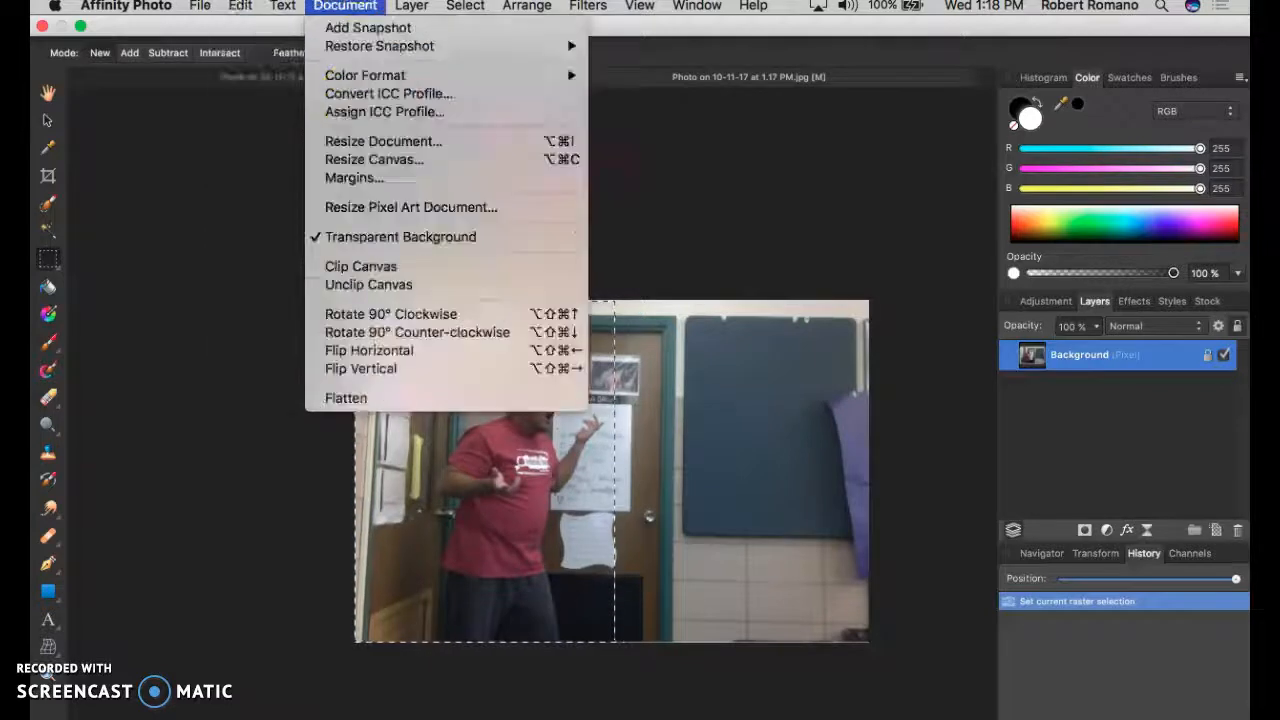
click(344, 7)
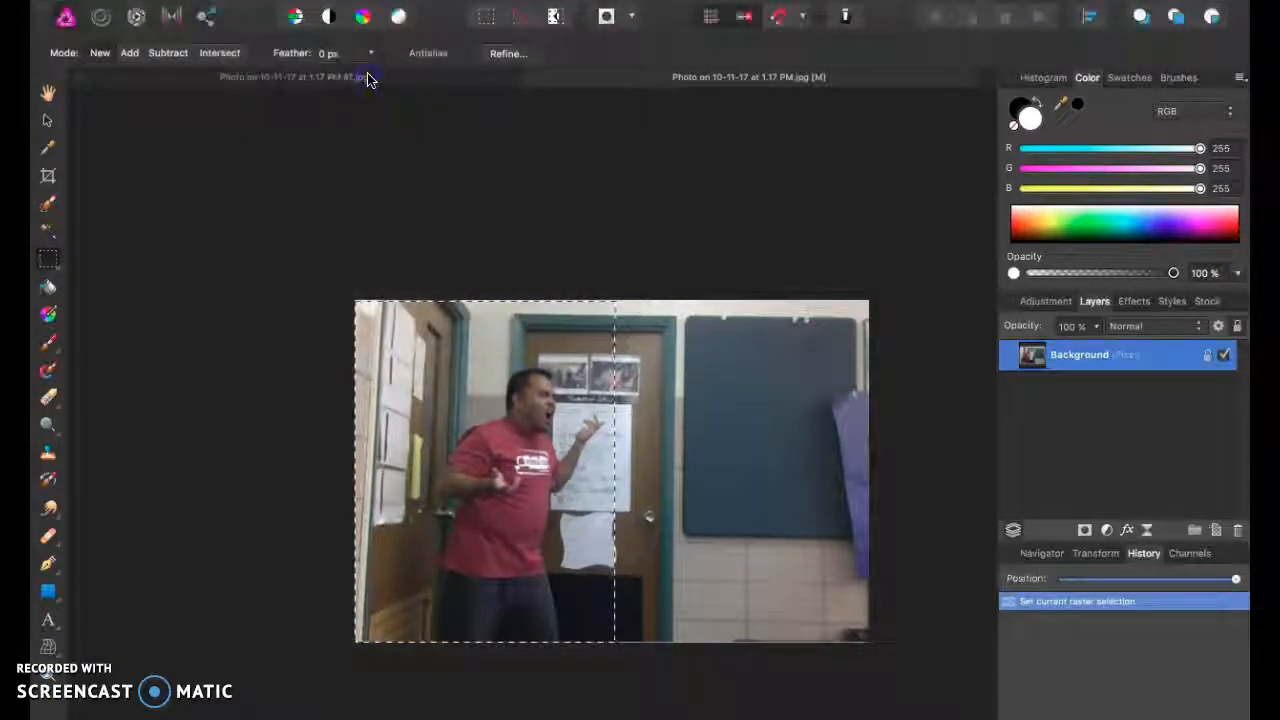
click(239, 8)
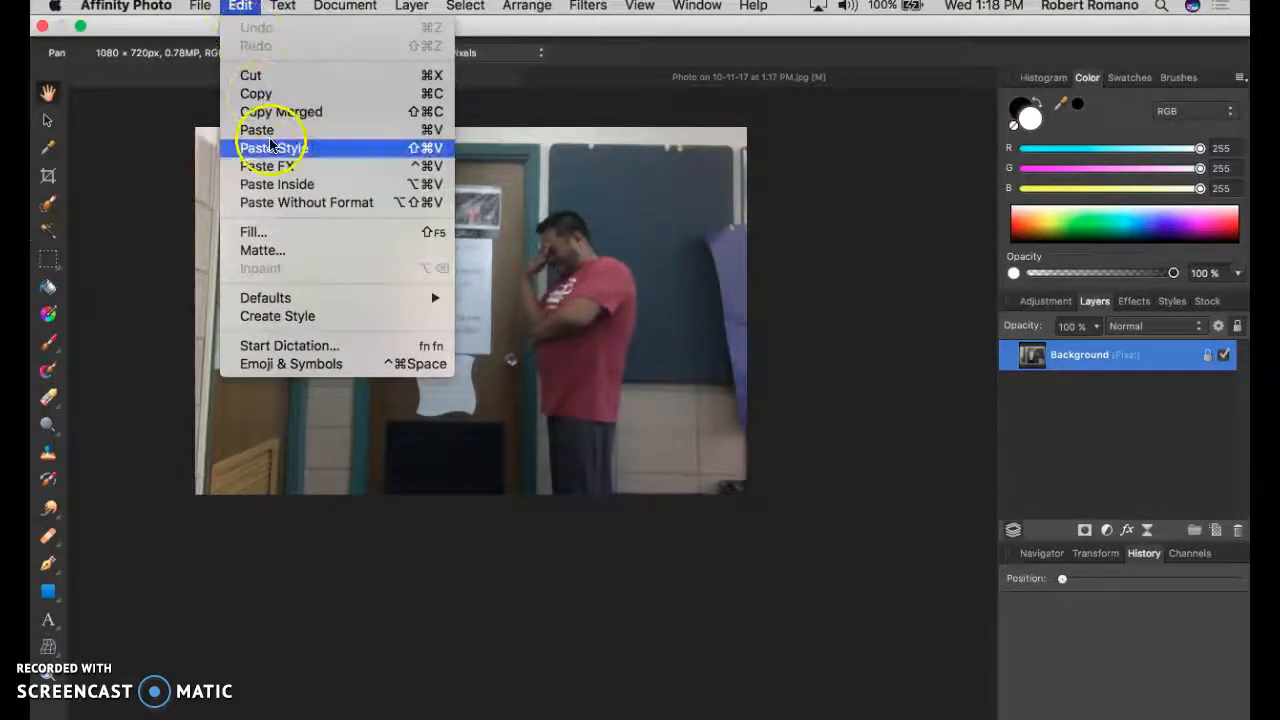
Step: Paste the copied person as a new layer and erase the hard seam across the poster
click(257, 129)
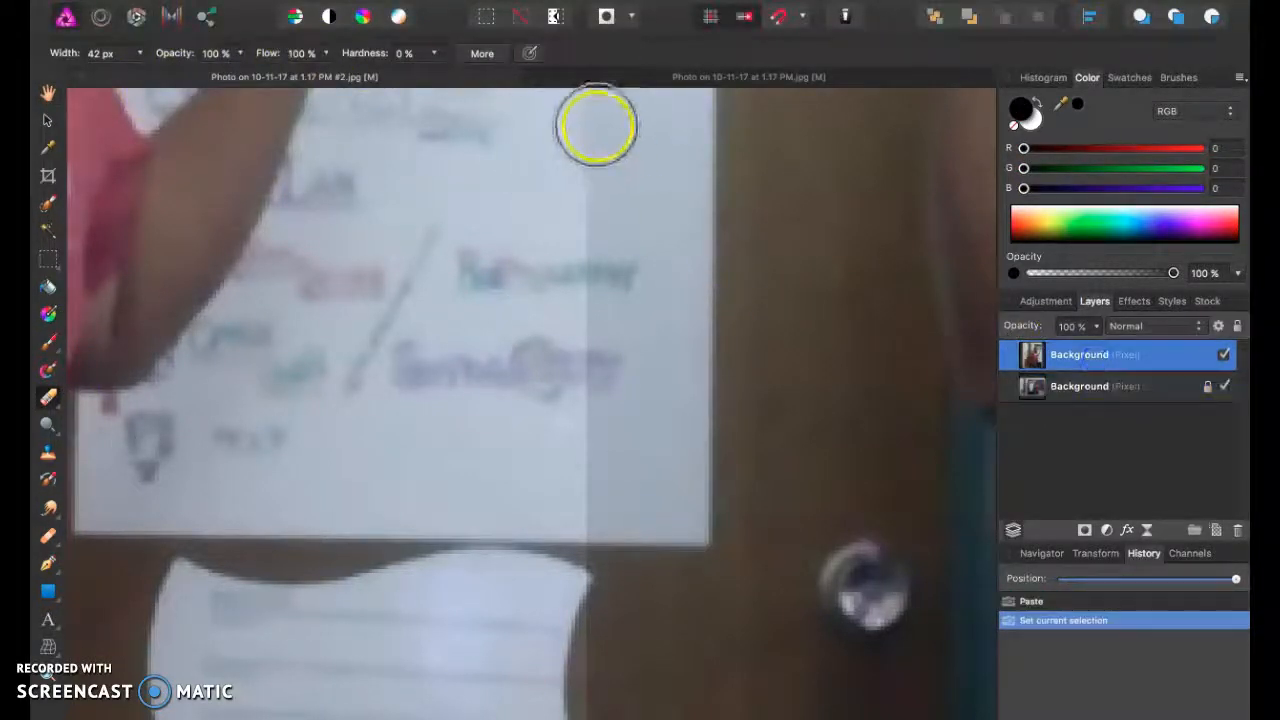
drag(595, 125, 590, 485)
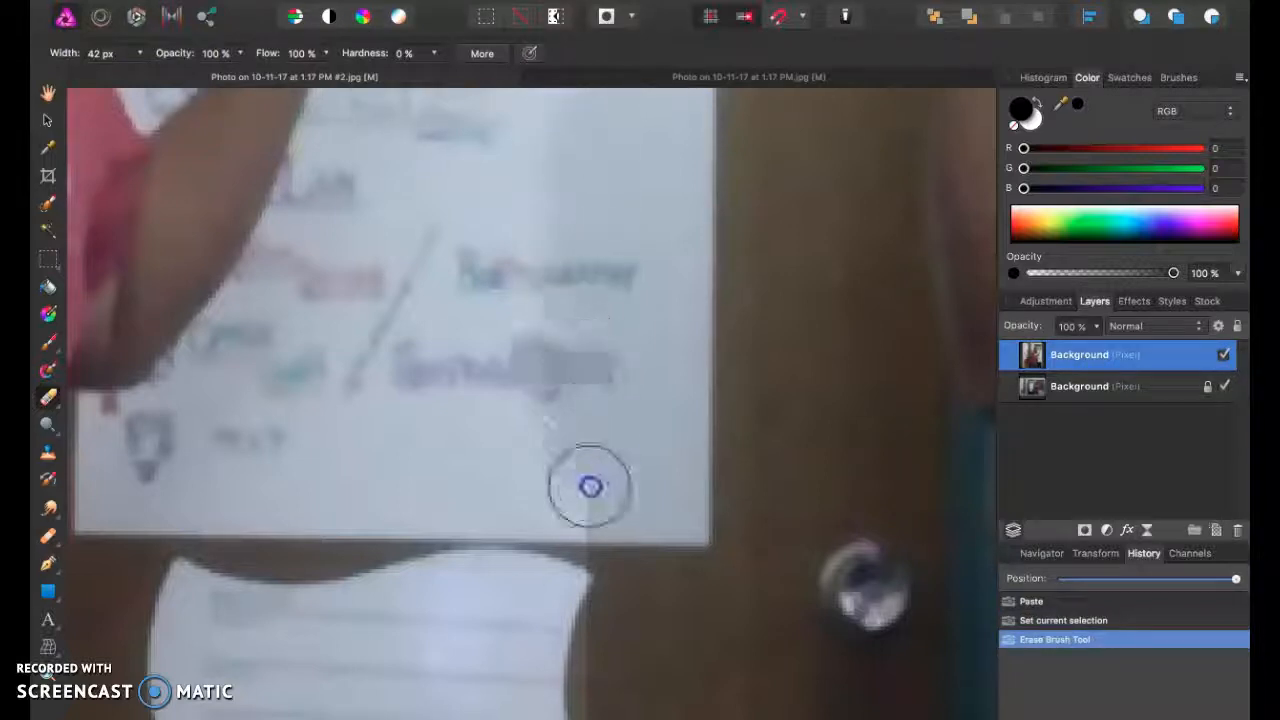